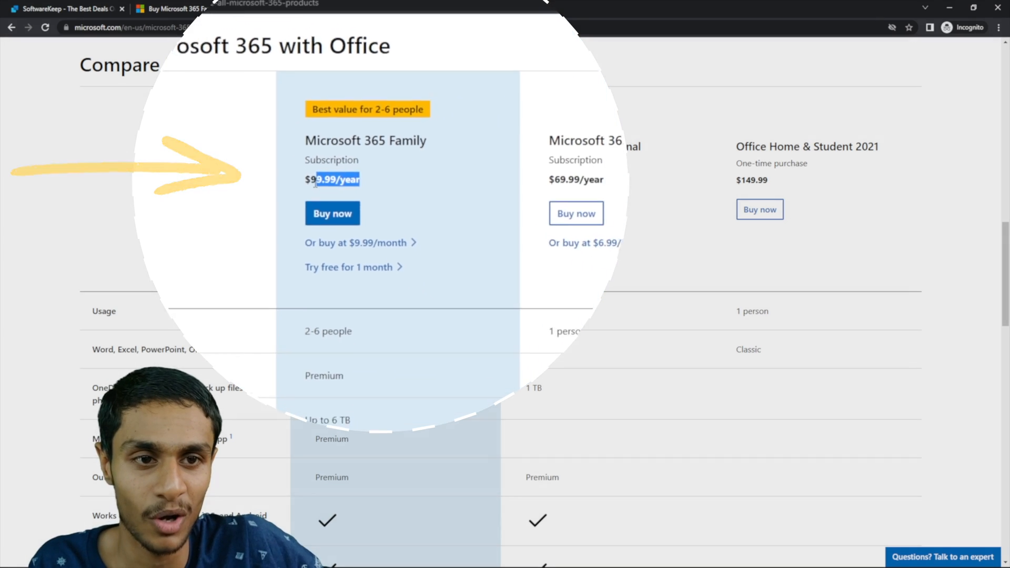
- Switch to the SoftwareKeep homepage tab to compare against Microsoft 365 Family's $99.99/year
left_click(68, 9)
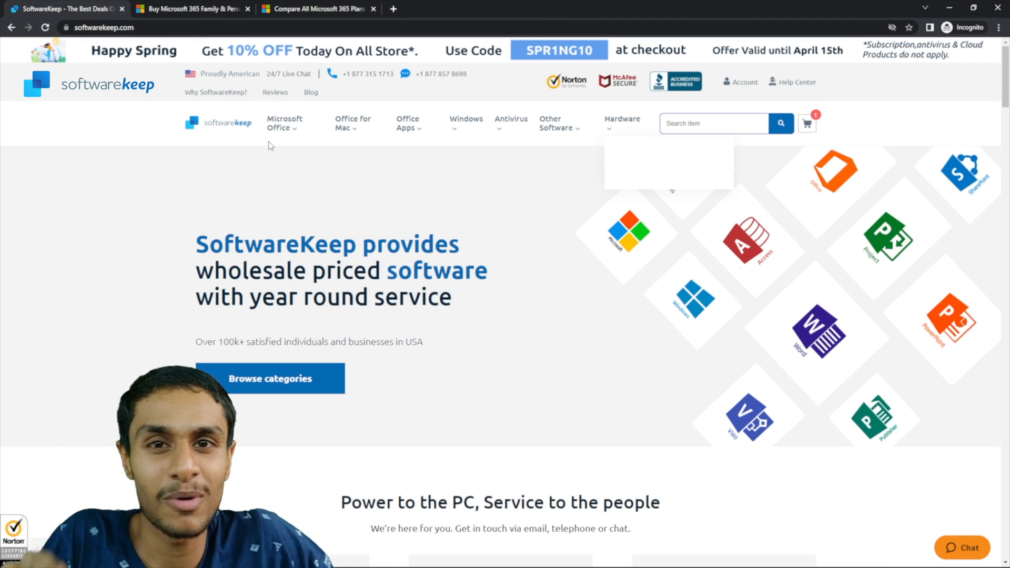